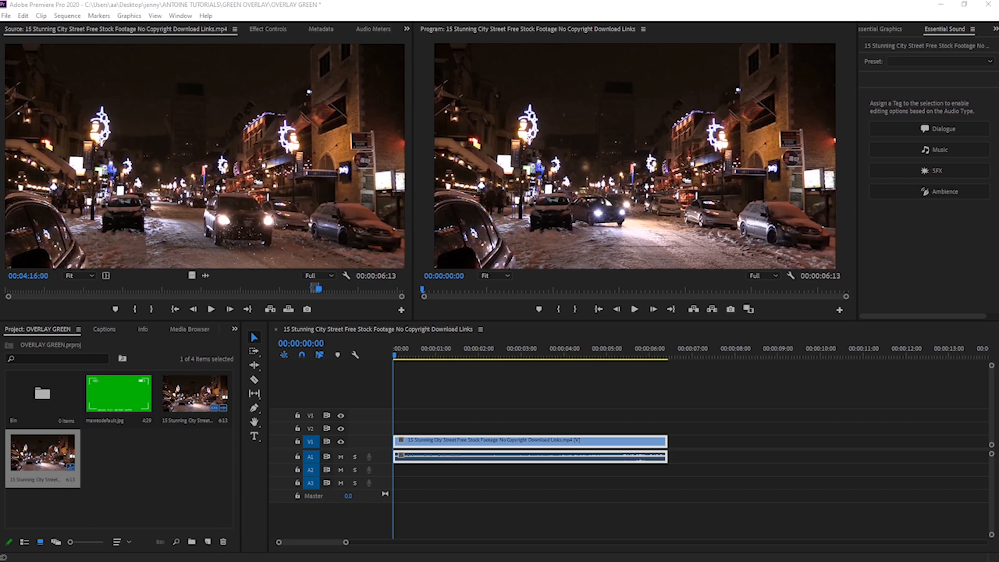
mouse_move(670, 481)
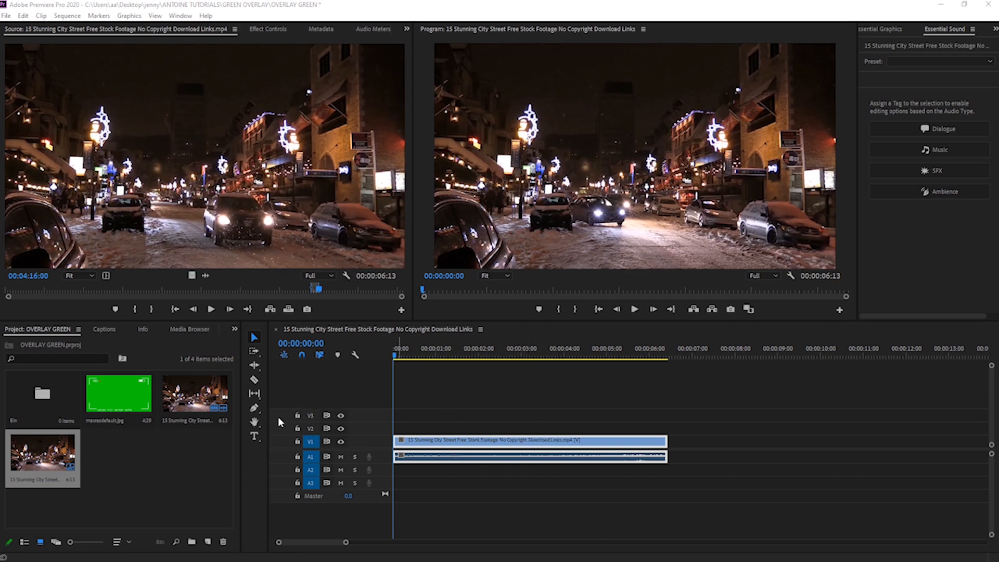
mouse_move(124, 406)
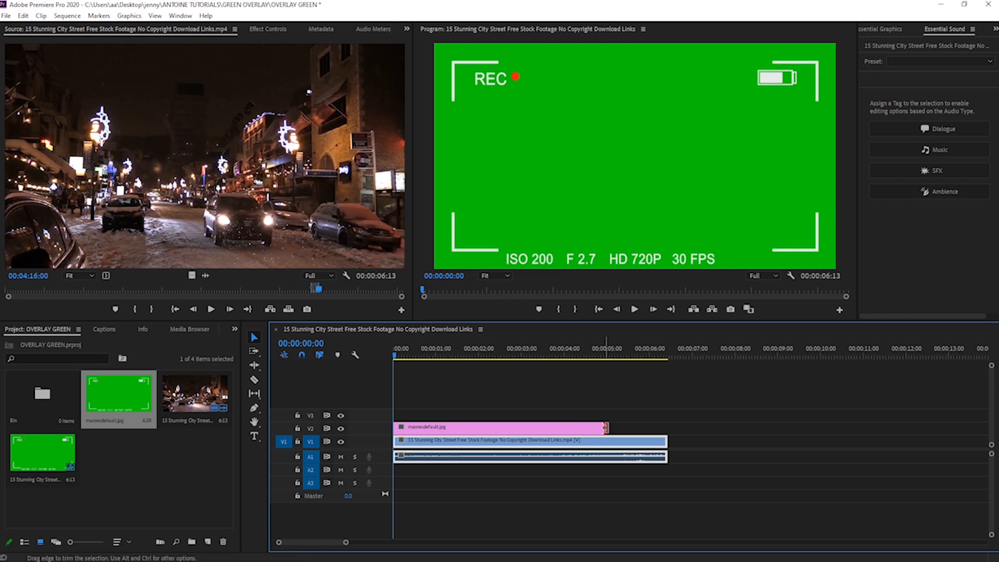
- Open the panel overflow list to reach other panels
click(451, 355)
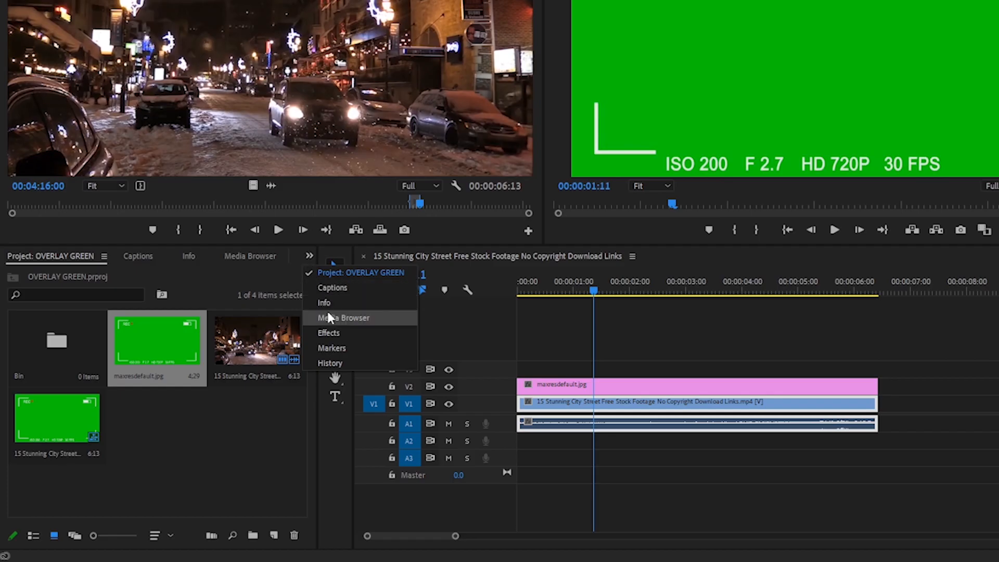
- Search the Effects panel for 'ULTR' and drop Ultra Key onto the V2 overlay clip
click(329, 332)
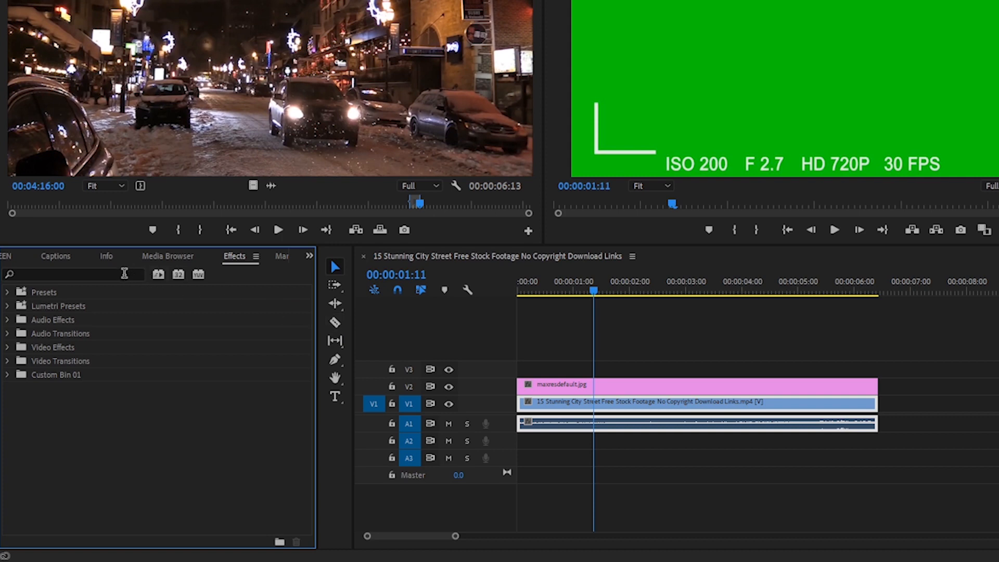
text(ULTRA)
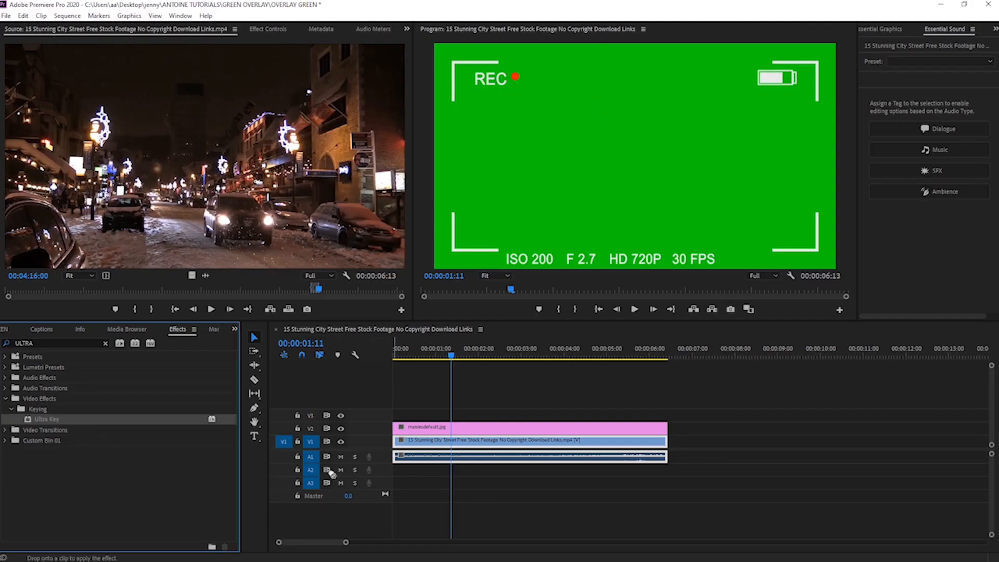
click(431, 427)
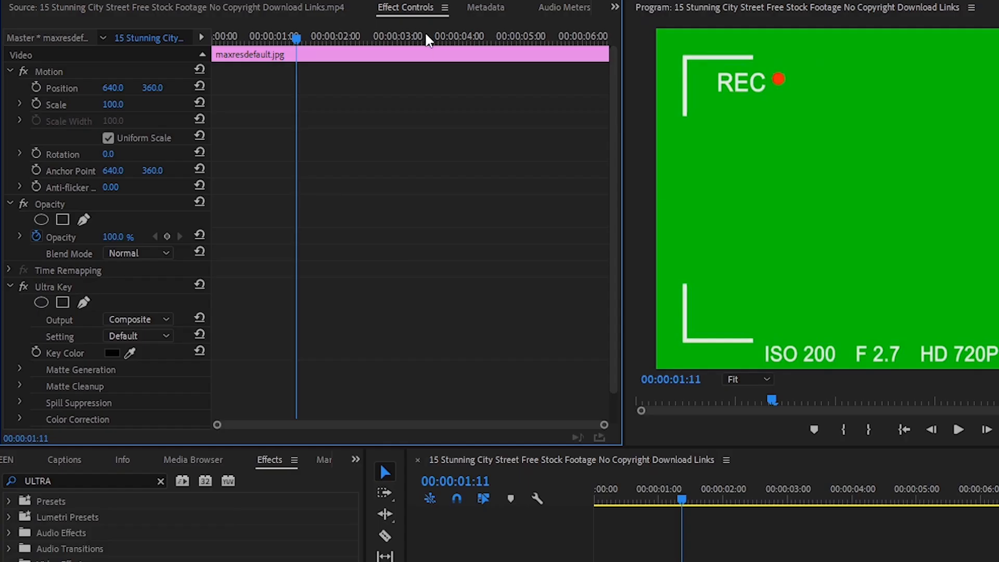
mouse_move(94, 318)
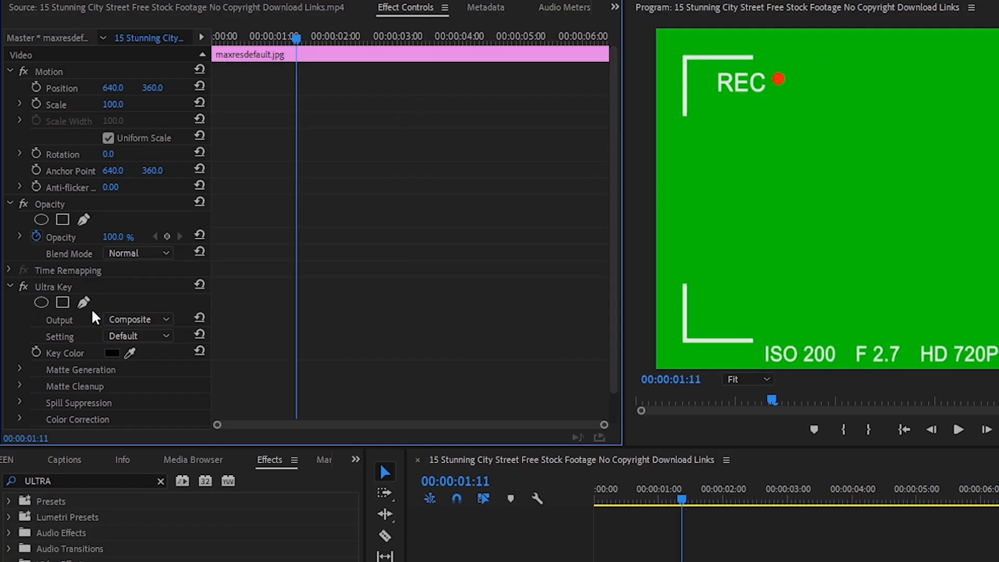
mouse_move(67, 302)
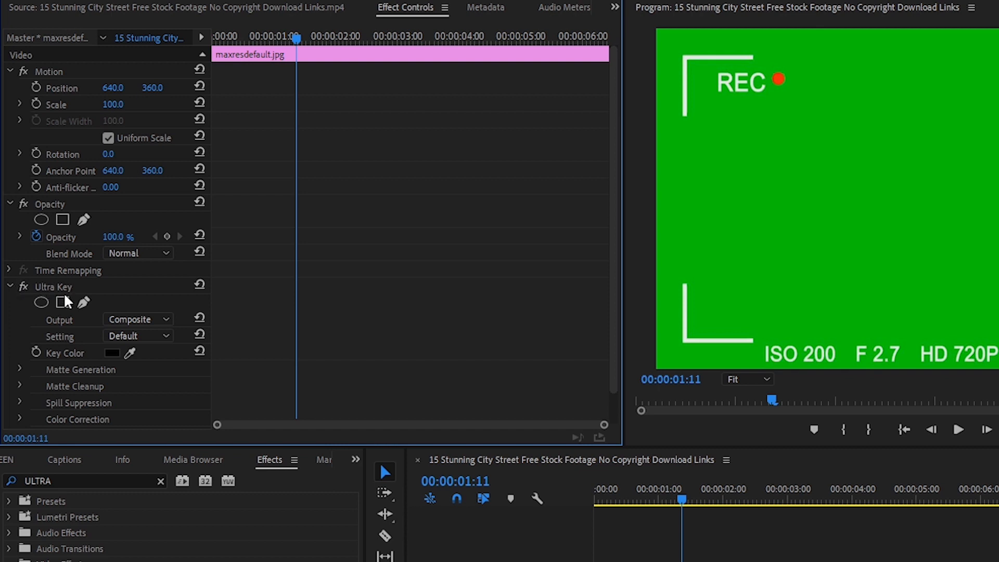
mouse_move(96, 365)
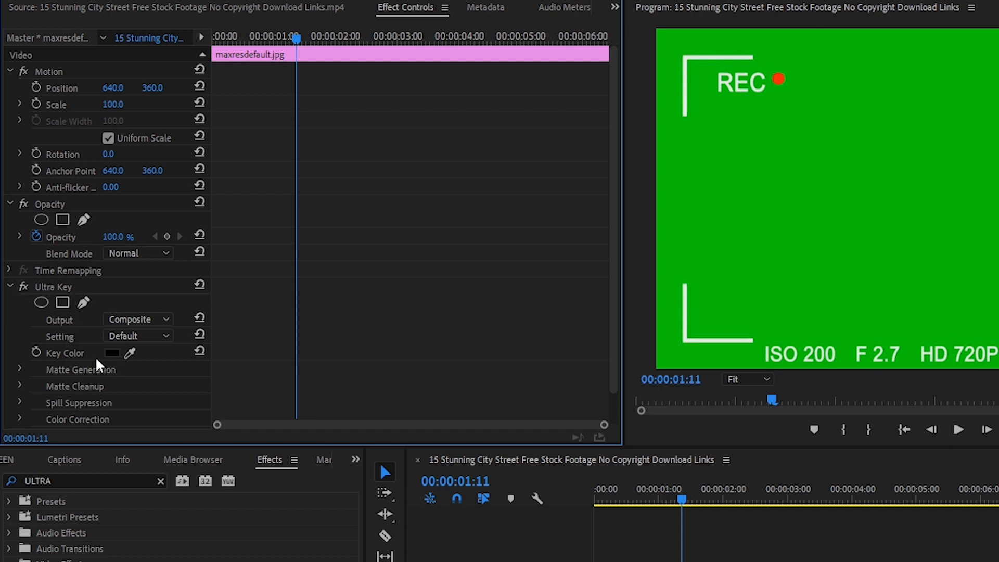
- Set the Ultra Key Key Color to green #1FE510
click(113, 353)
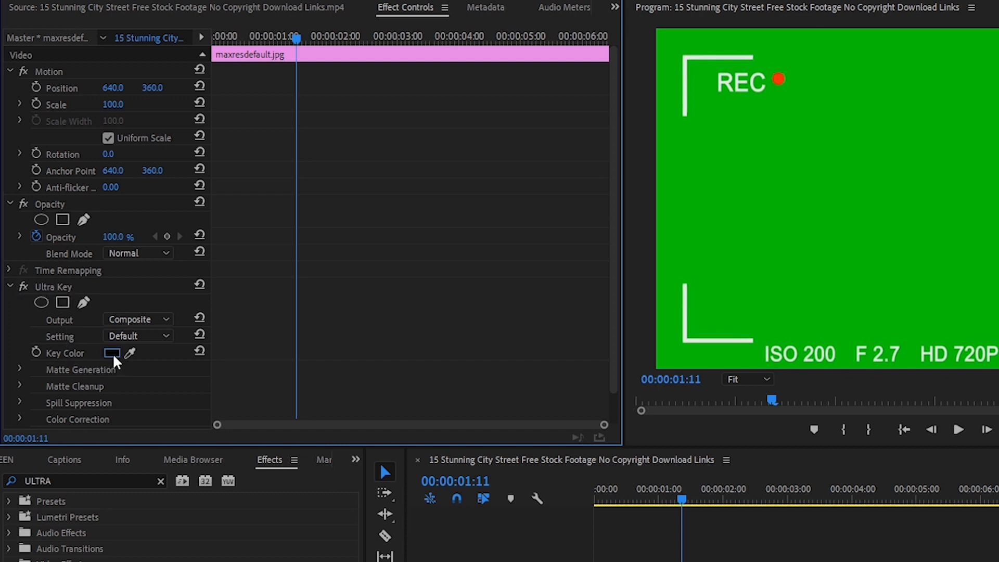
click(111, 352)
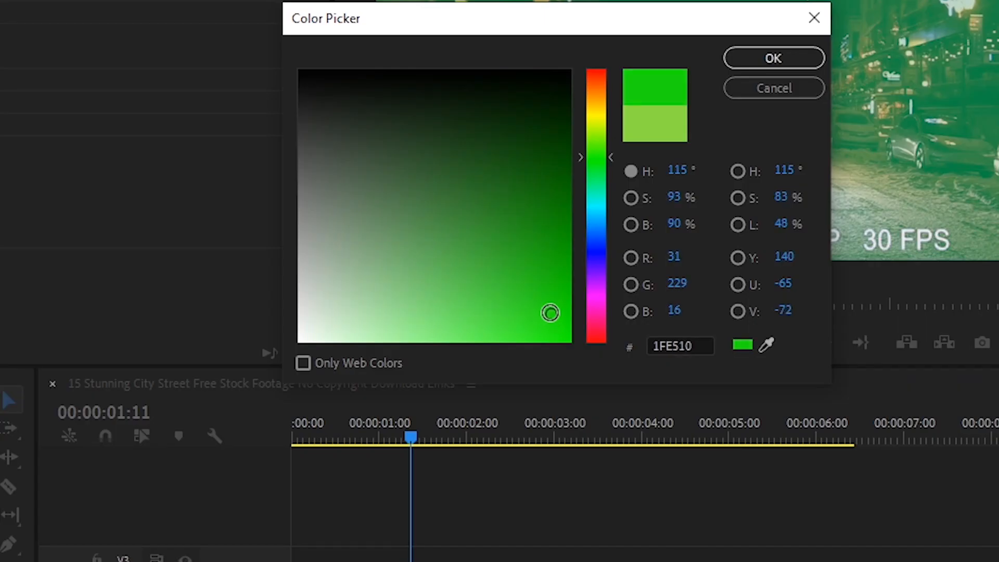
click(773, 58)
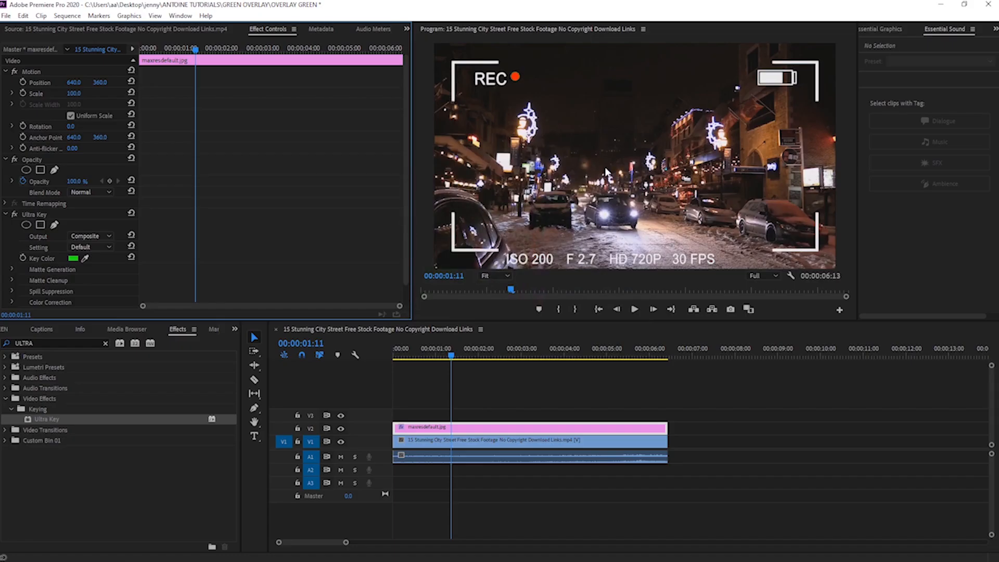